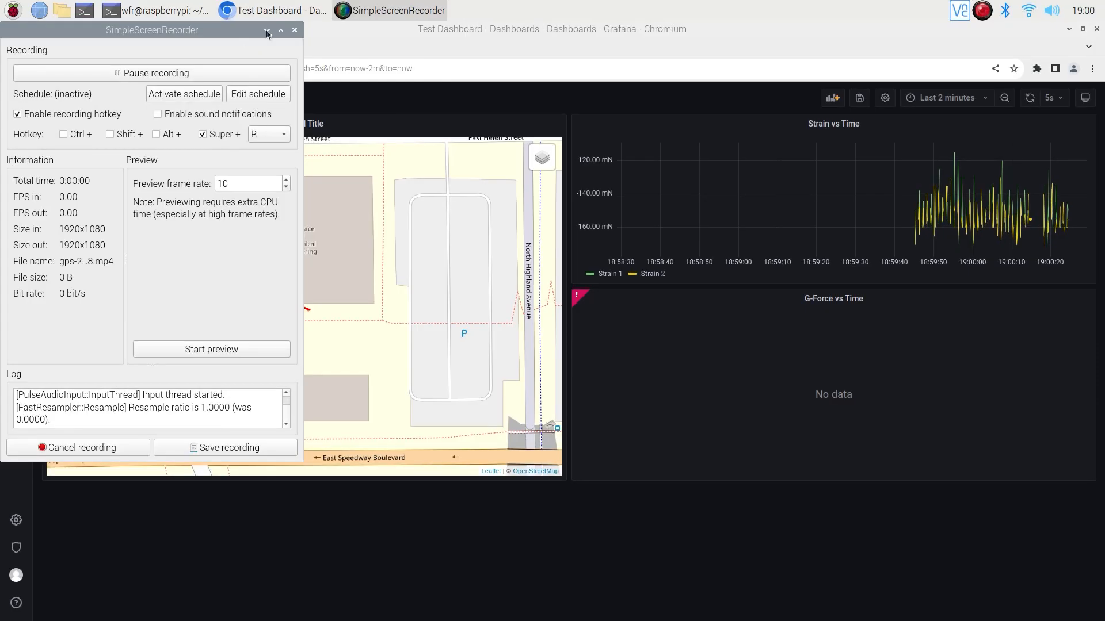
Minimise the SimpleScreenRecorder window so the Grafana dashboard is uncovered while recording continues.
left_click(265, 30)
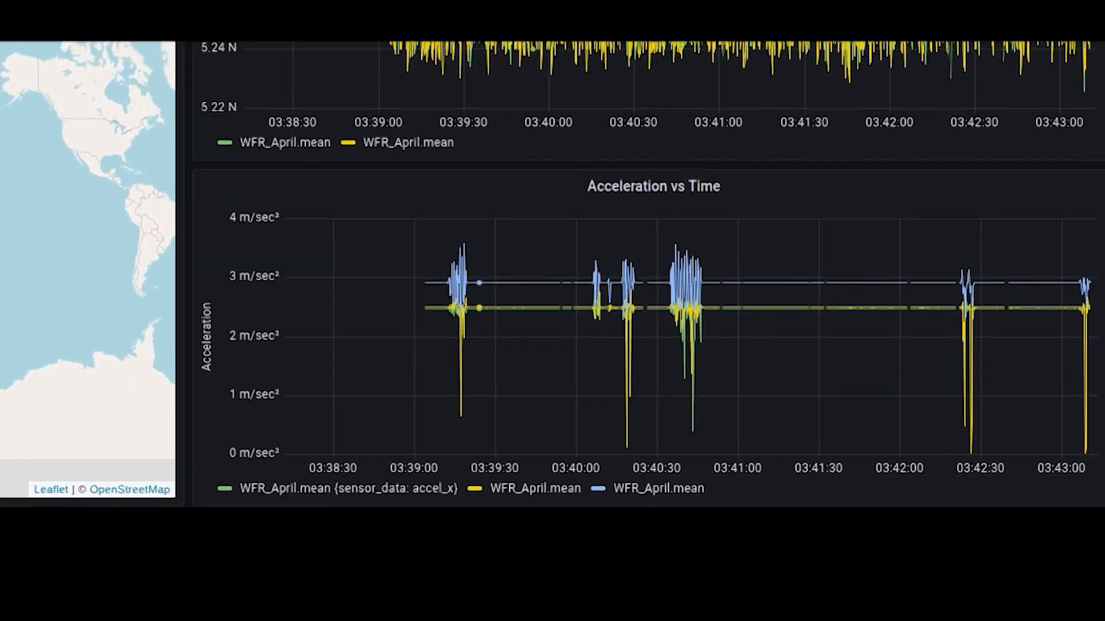
scroll("down", 3)
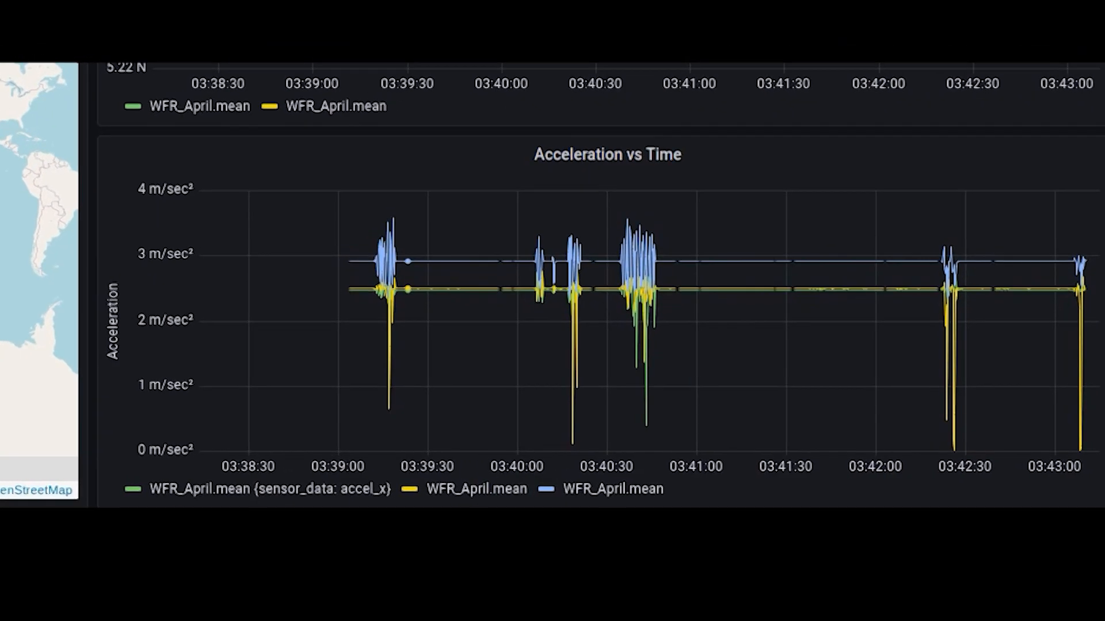